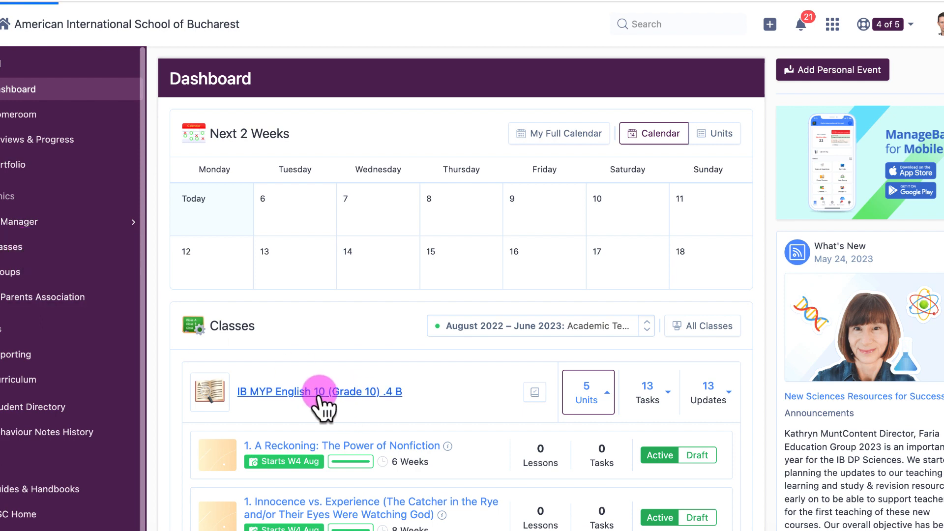
Go to the Tasks & Units page of the IB MYP English 10 (Grade 10) .4 B class
left_click(320, 391)
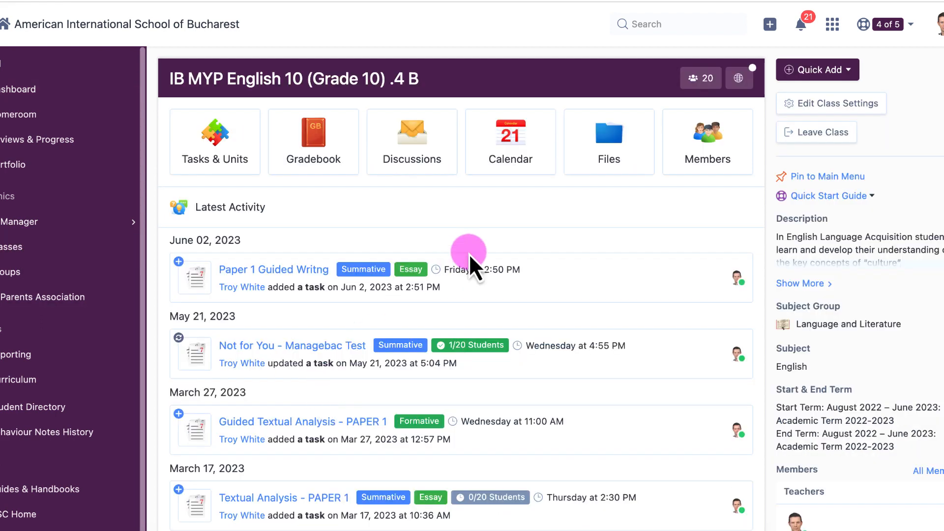
mouse_move(214, 141)
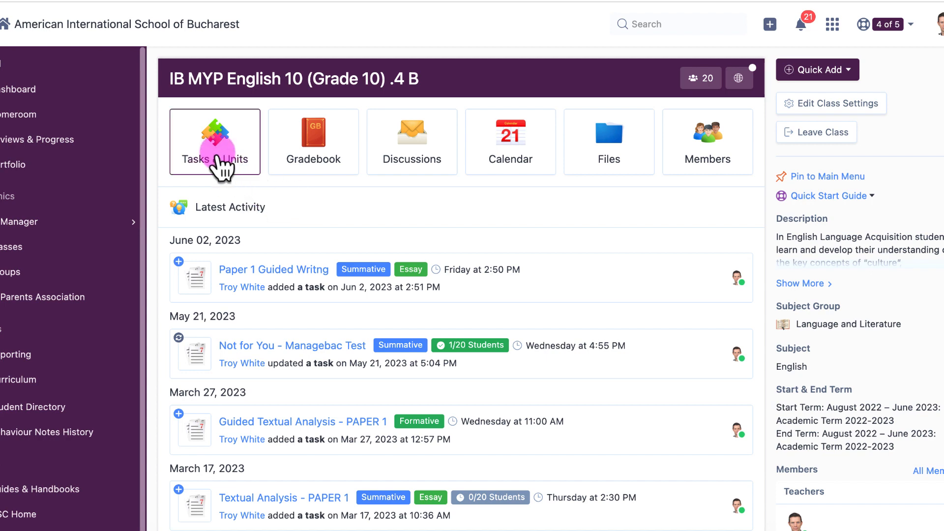
left_click(216, 141)
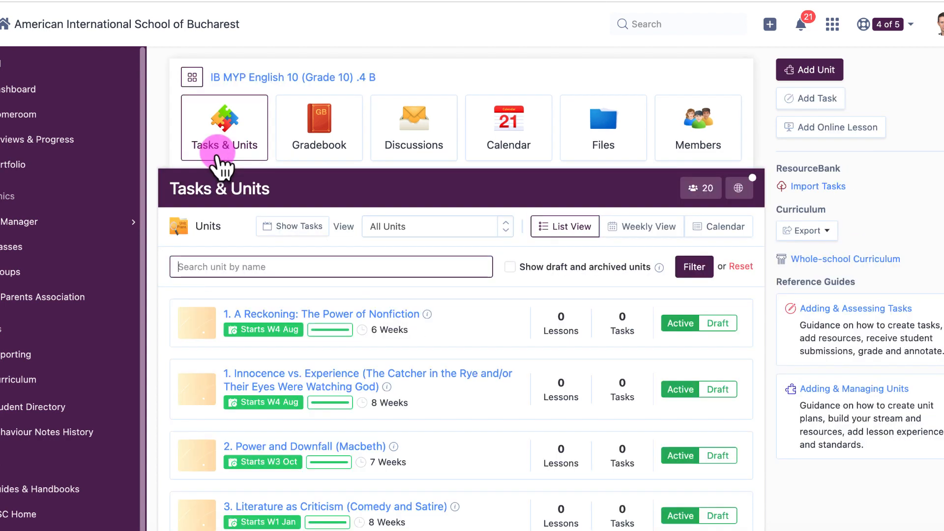
mouse_move(747, 159)
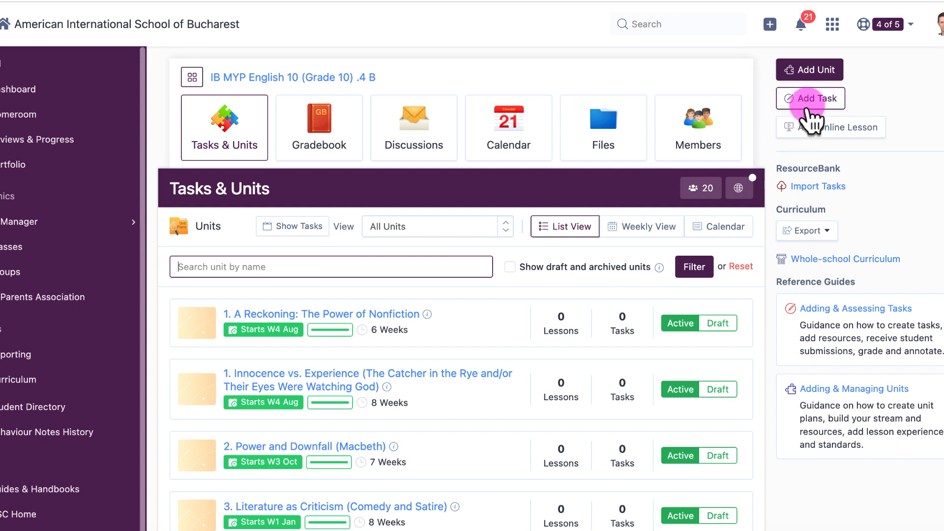
Add a new task and enable Turnitin Feedback Studio under Coursework & Submissions
left_click(809, 99)
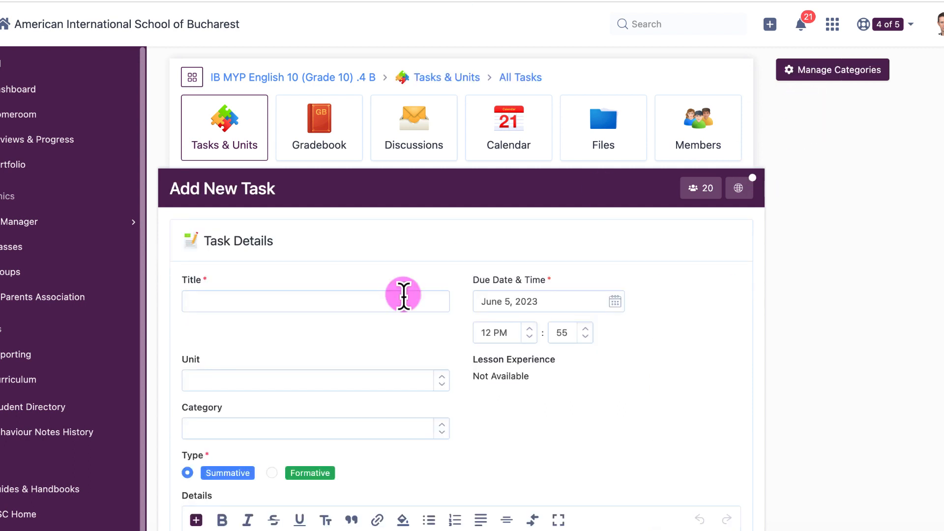
scroll("down", 3)
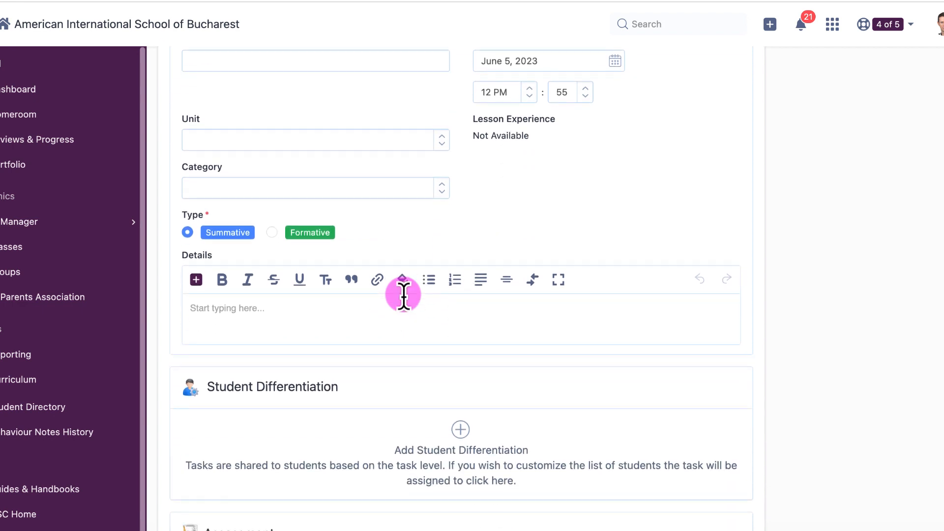
scroll("down", 3)
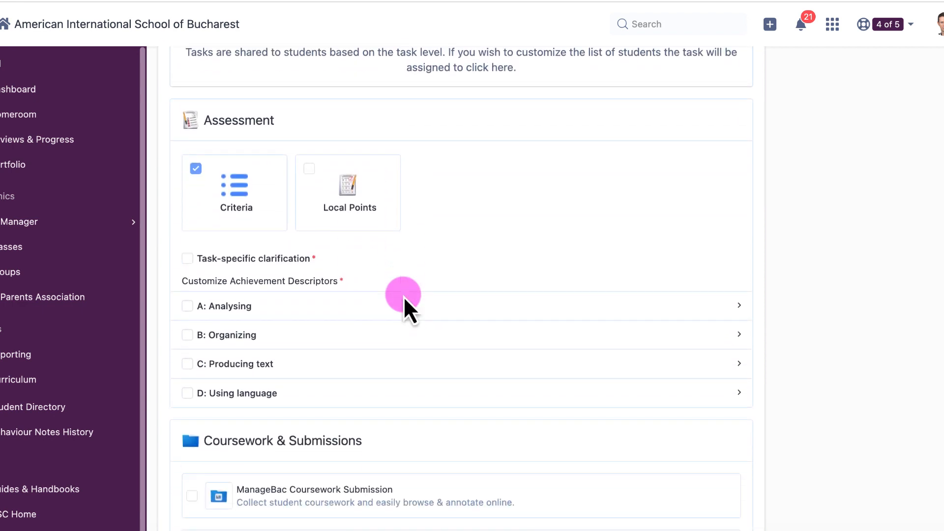
scroll("down", 3)
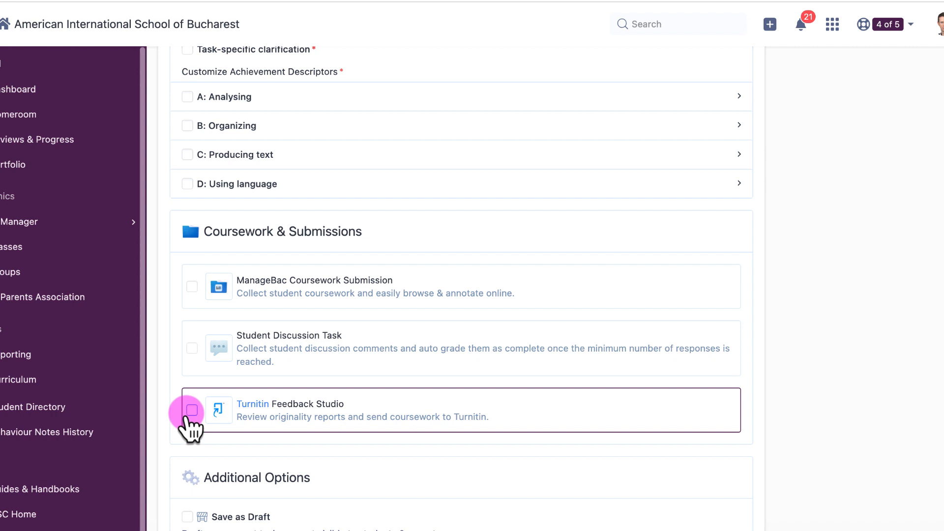
left_click(191, 411)
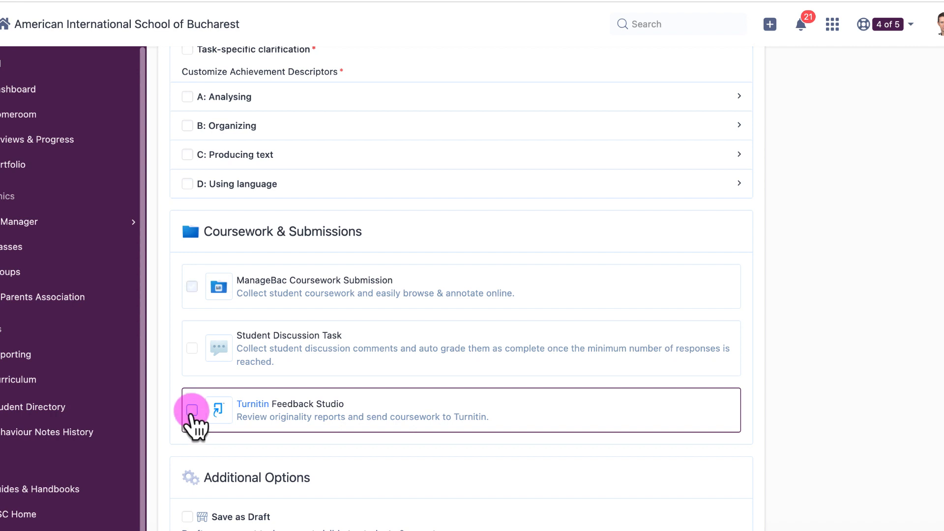
left_click(191, 410)
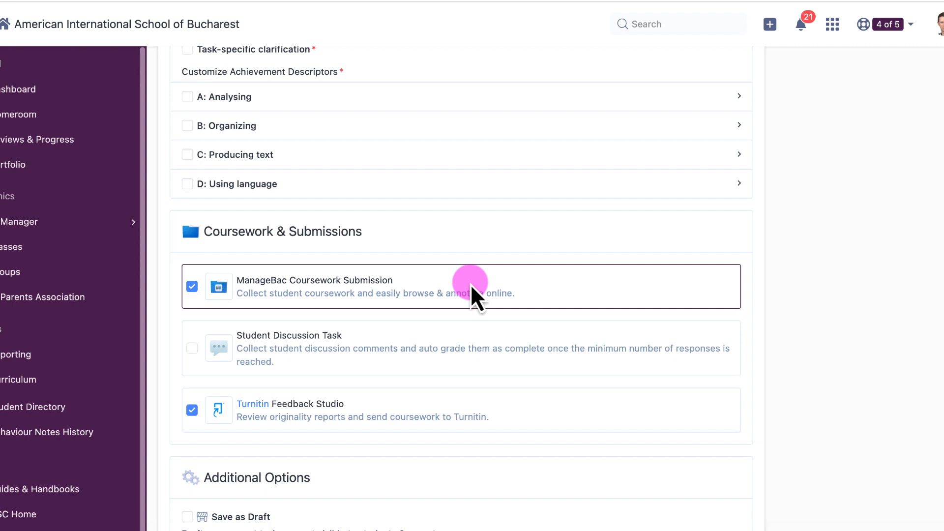
mouse_move(269, 468)
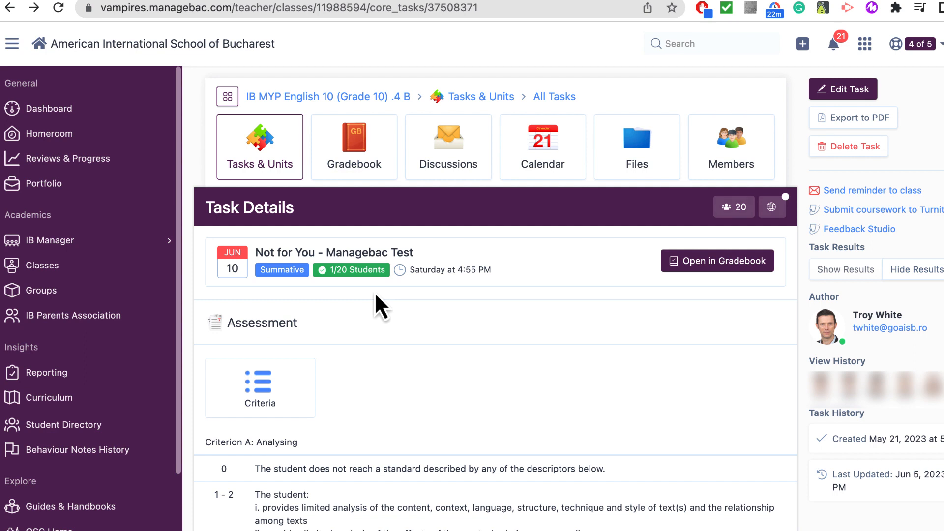
mouse_move(524, 406)
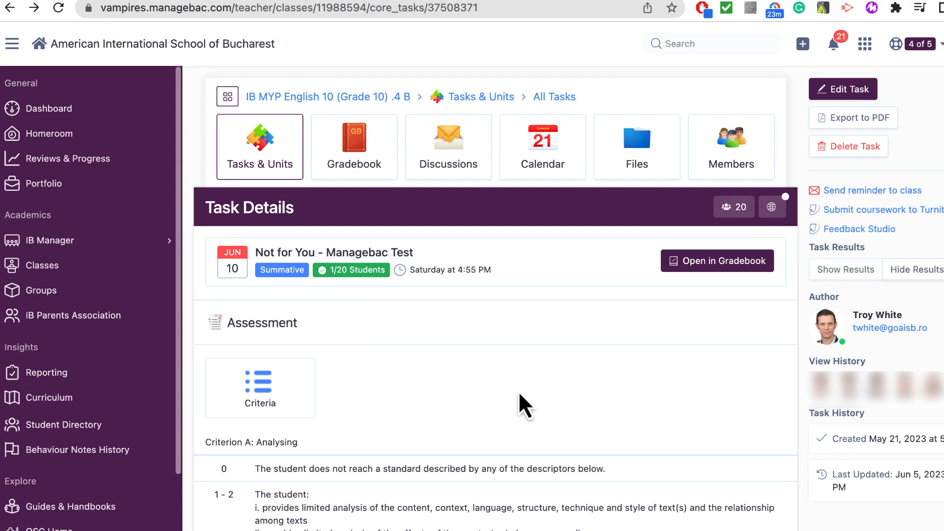
scroll("down", 3)
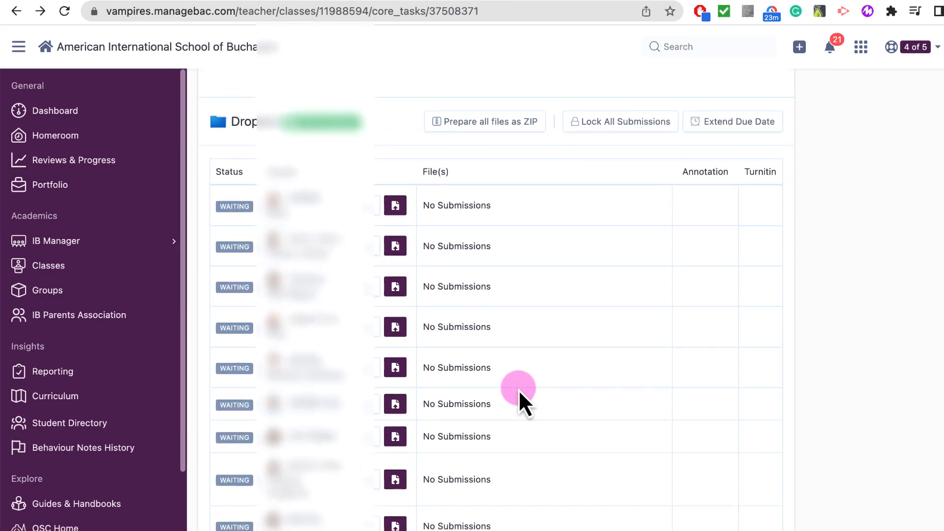
scroll("down", 3)
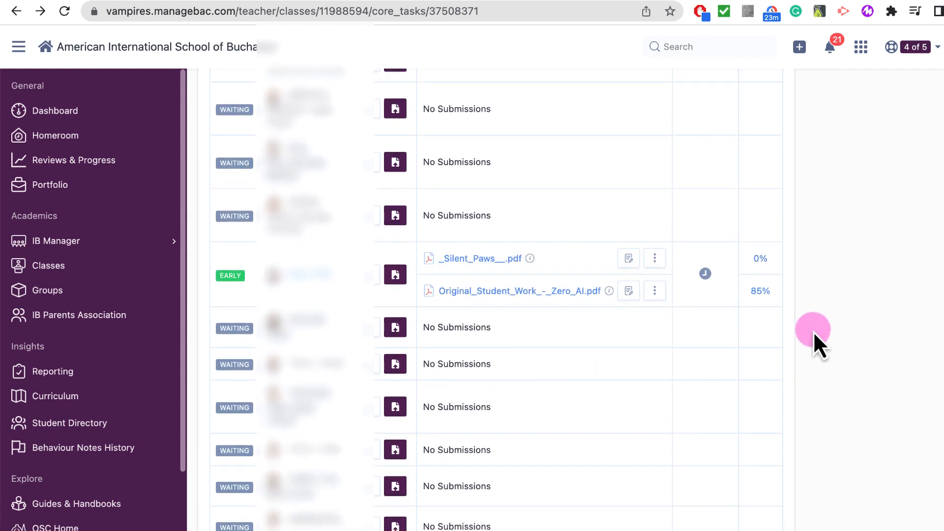
mouse_move(836, 274)
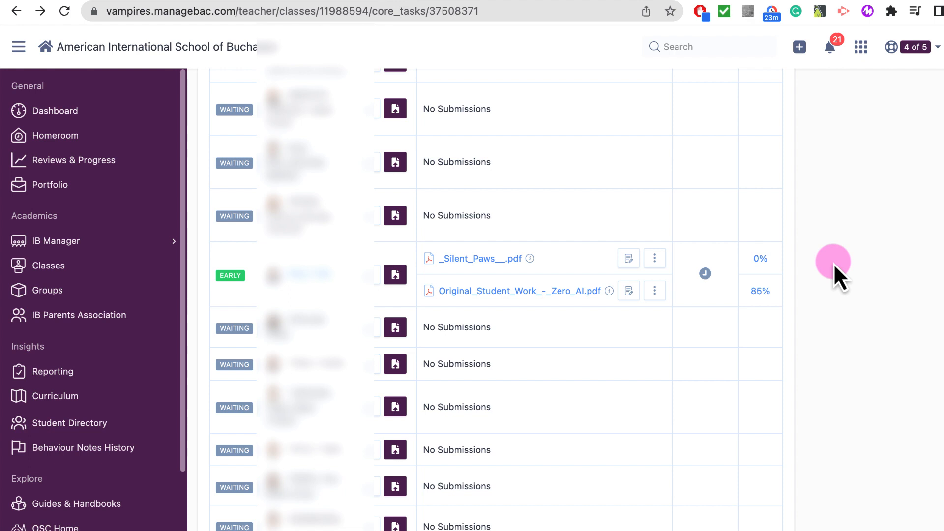
mouse_move(553, 352)
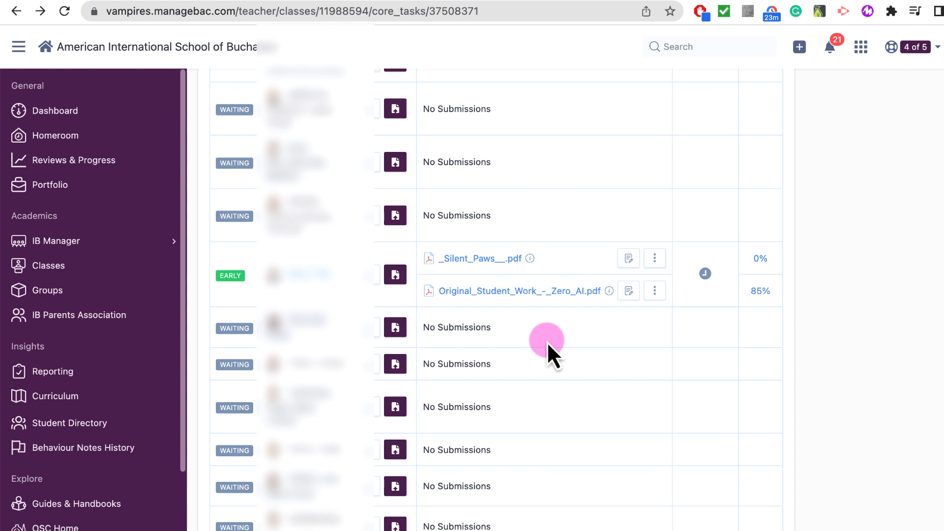
mouse_move(759, 280)
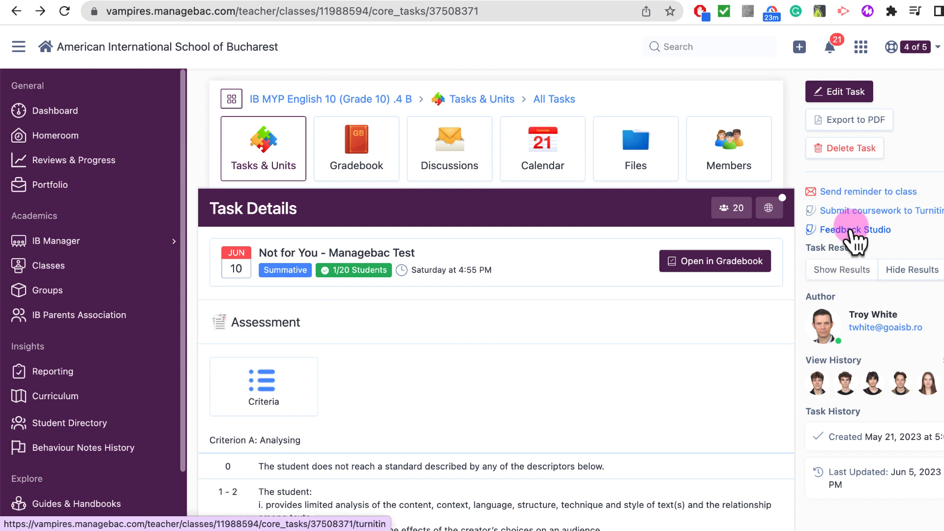
Show the task's Turnitin submissions table and open the 0% similarity report for the second submission
left_click(855, 229)
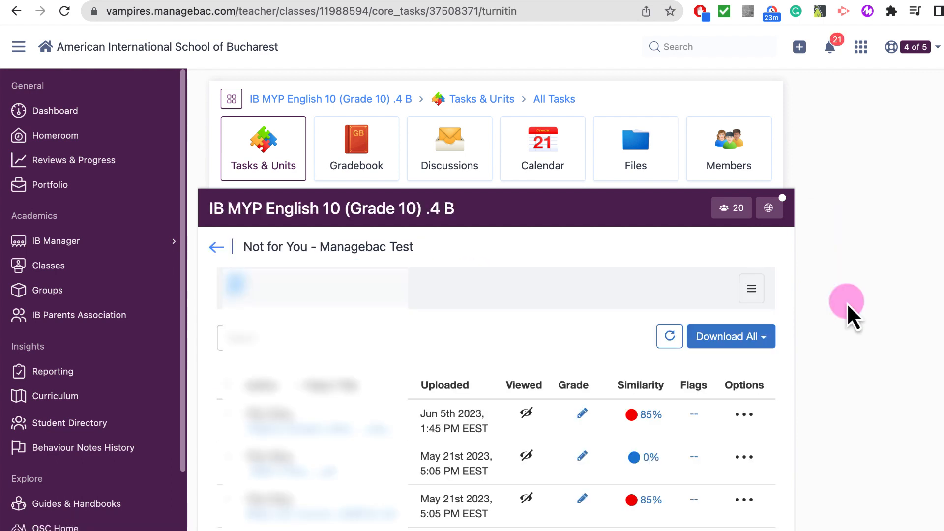
scroll("down", 3)
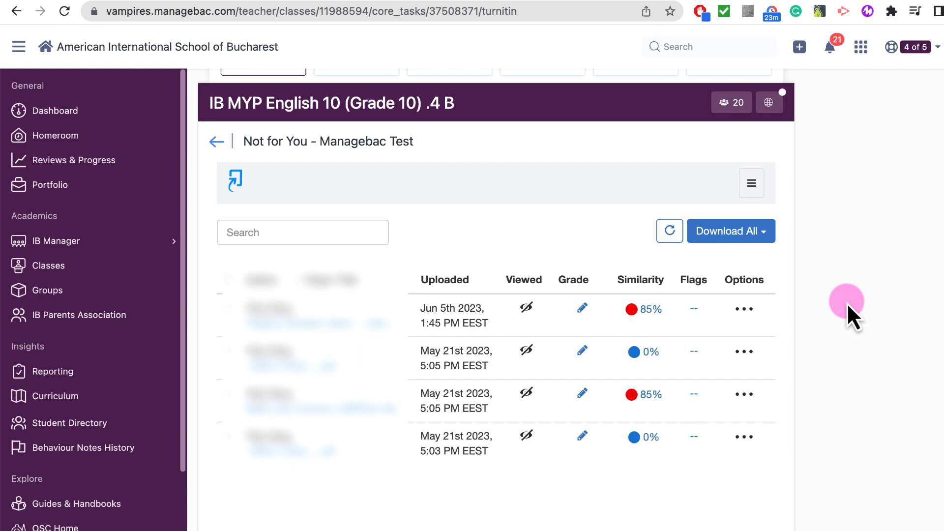
mouse_move(643, 352)
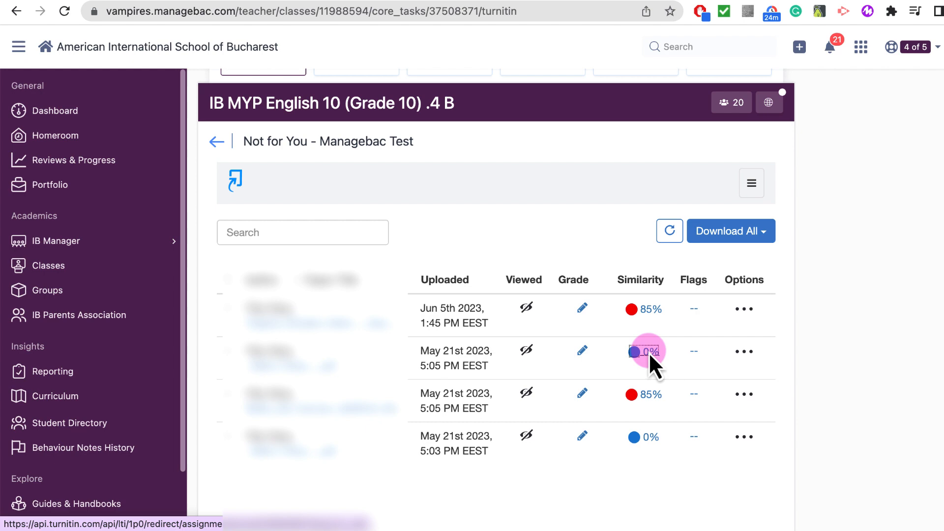
left_click(647, 351)
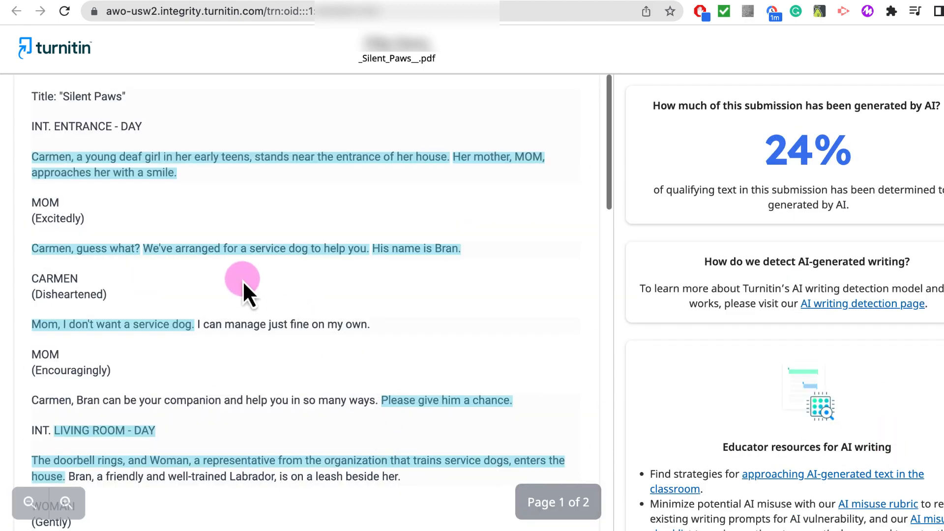
Scroll through the highlighted text of the Silent Paws AI-writing report showing 24% AI-generated
scroll("down", 3)
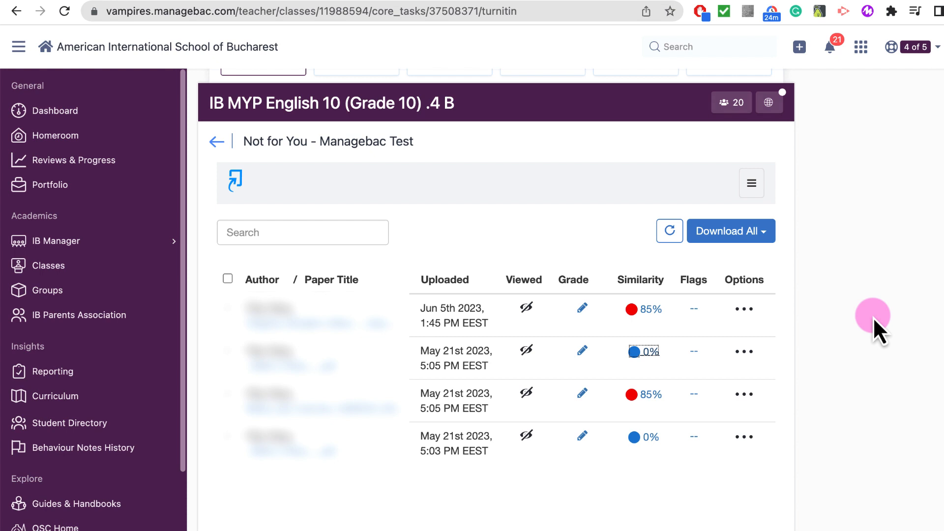
mouse_move(680, 315)
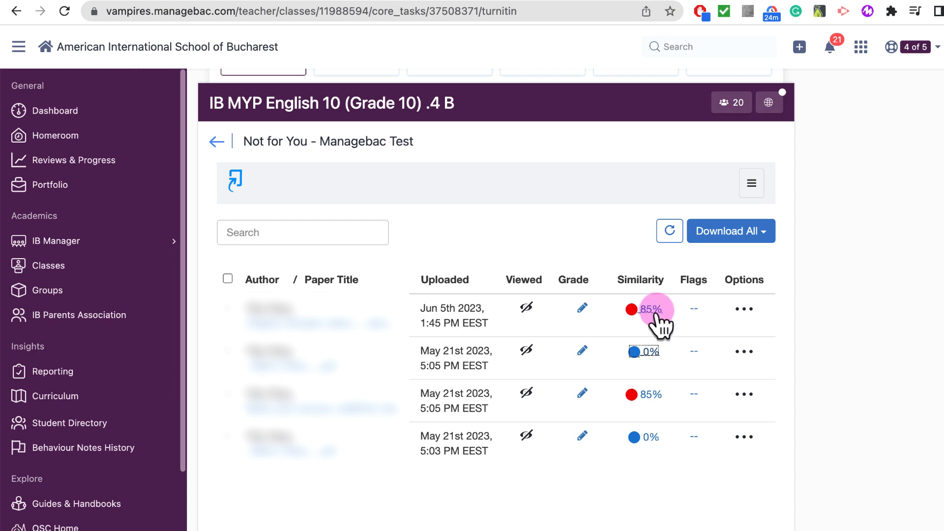
Open the 85% similarity report for Original_Student_Work_-_Zero_AI.pdf in Feedback Studio
left_click(650, 309)
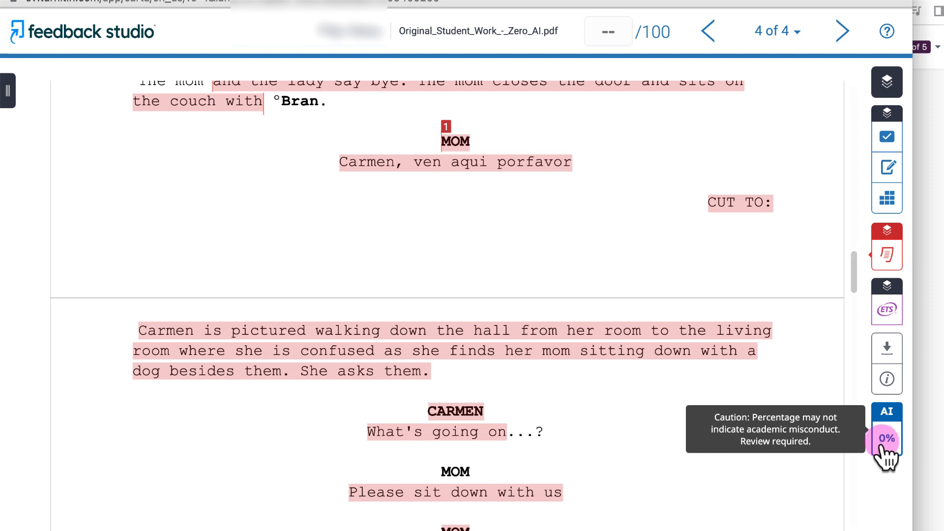
mouse_move(875, 471)
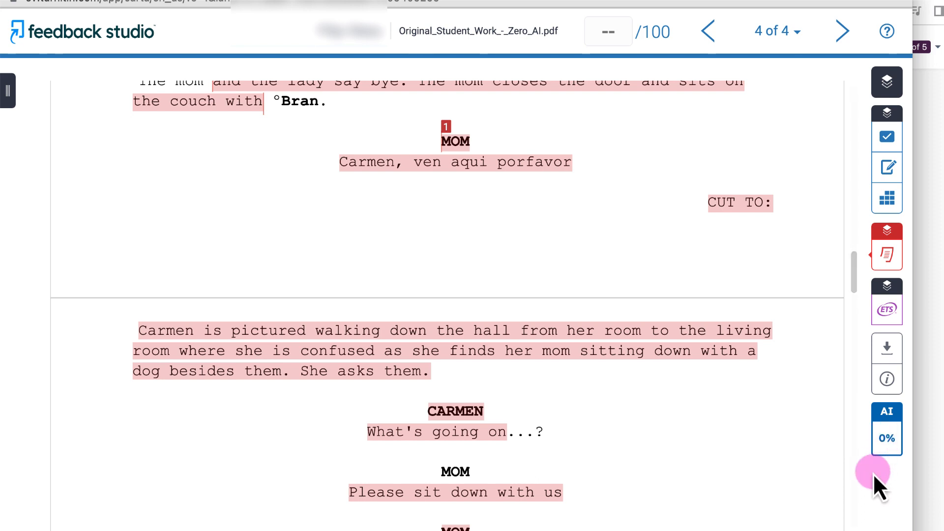